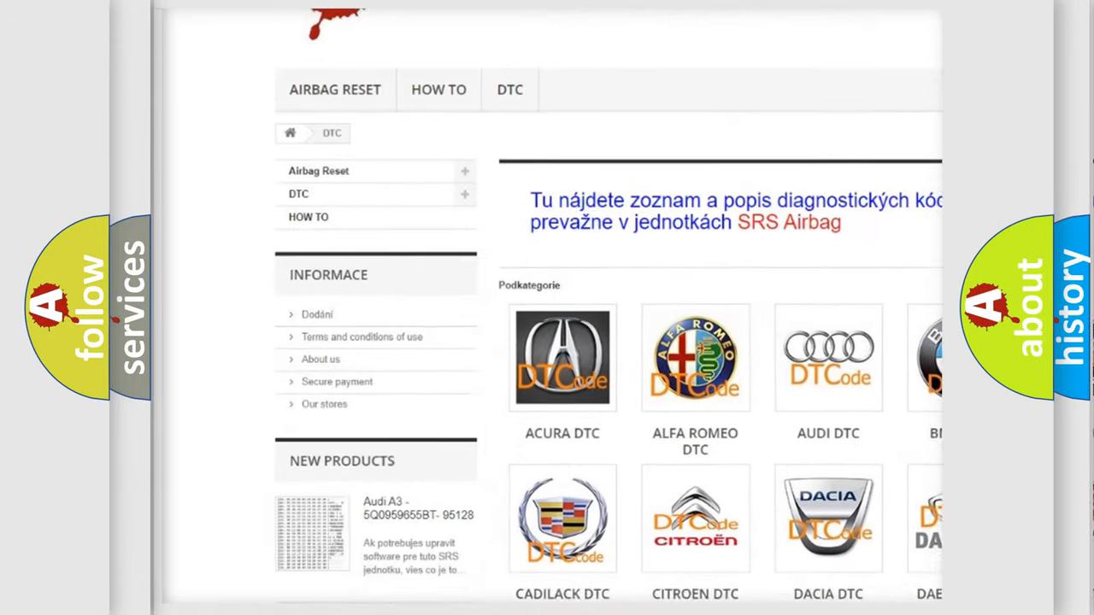
pyautogui.scroll(-3)
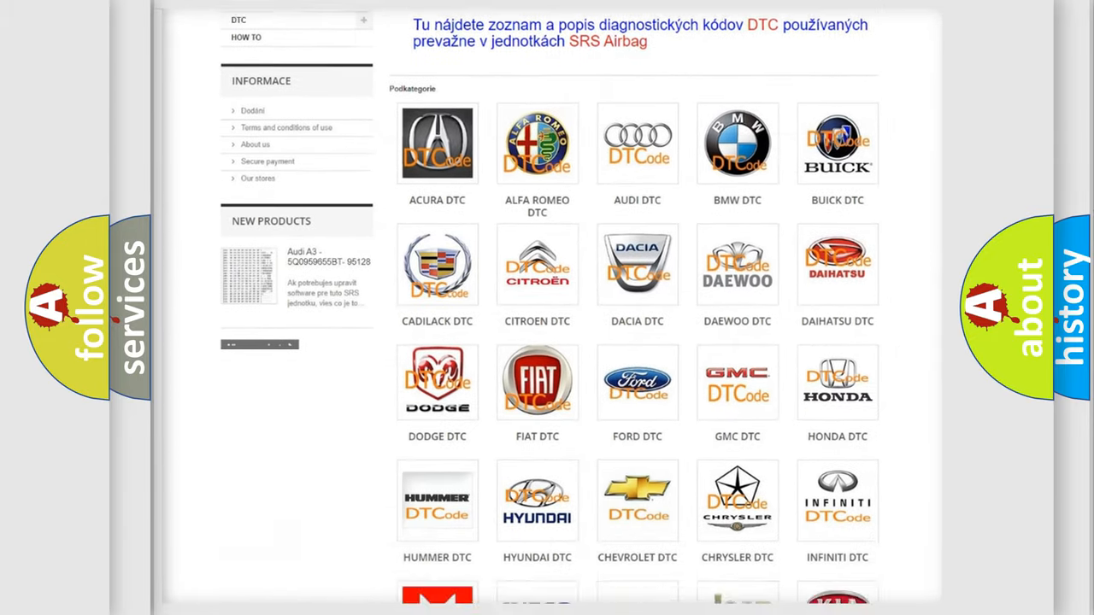
pyautogui.scroll(-3)
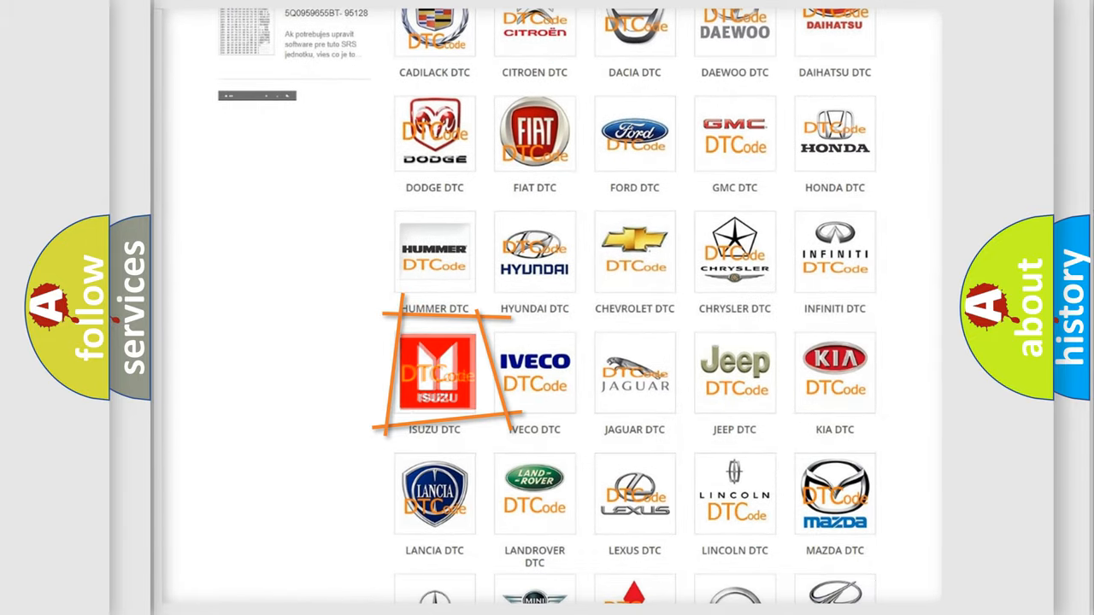